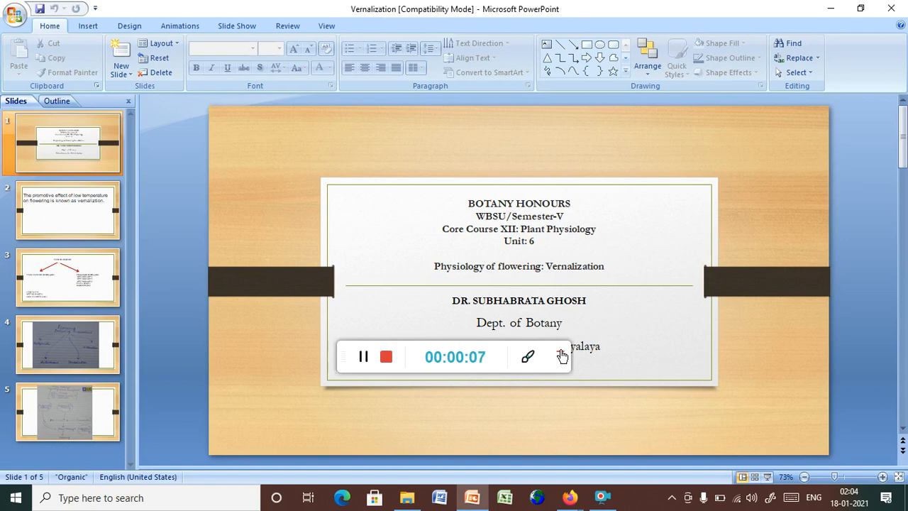
Show slide 2, defining vernalization as low temperature's promotive effect on flowering
{"action": "left_click", "coordinate": [386, 357]}
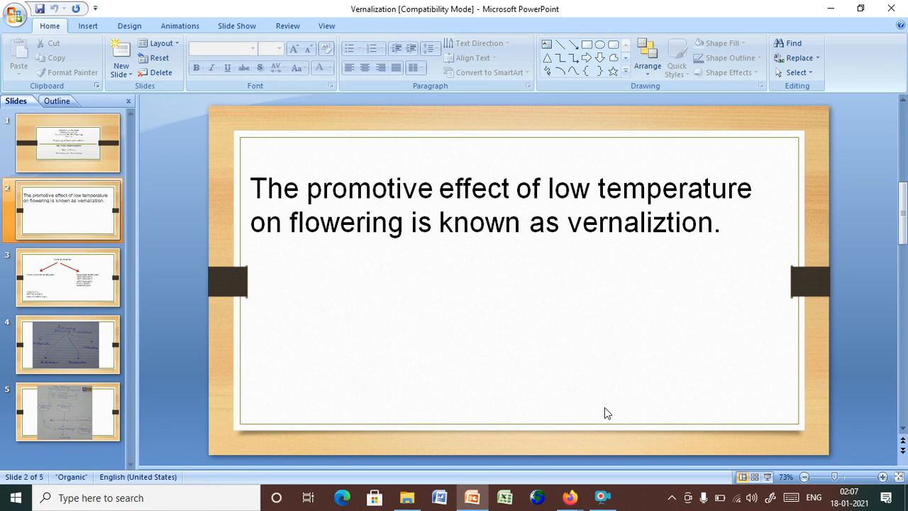
{"action": "left_click", "coordinate": [68, 277]}
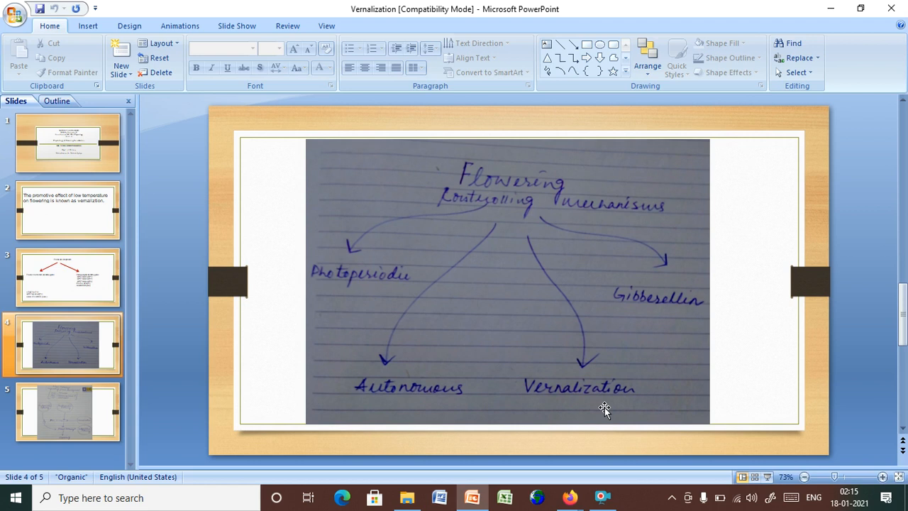
{"action": "mouse_move", "coordinate": [605, 411]}
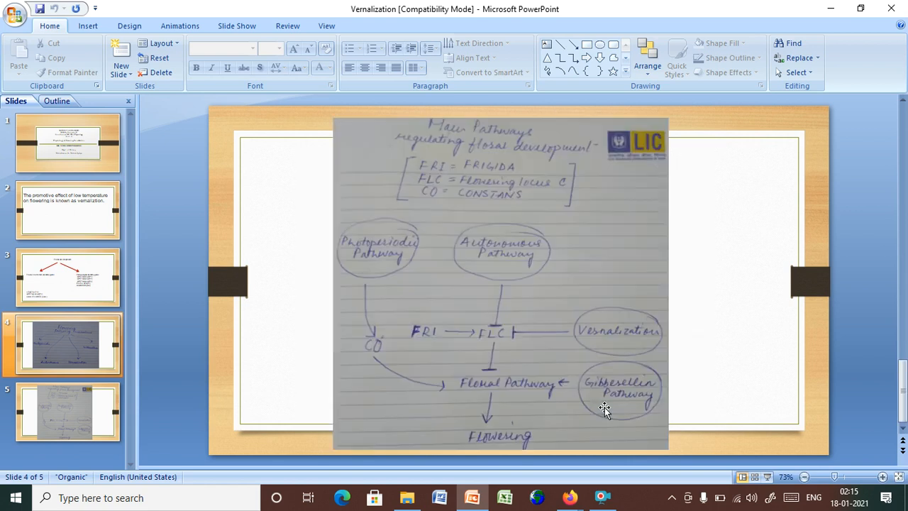
Show slide 5, the handwritten FRI/FLC/CO floral-pathways diagram
{"action": "left_click", "coordinate": [68, 411]}
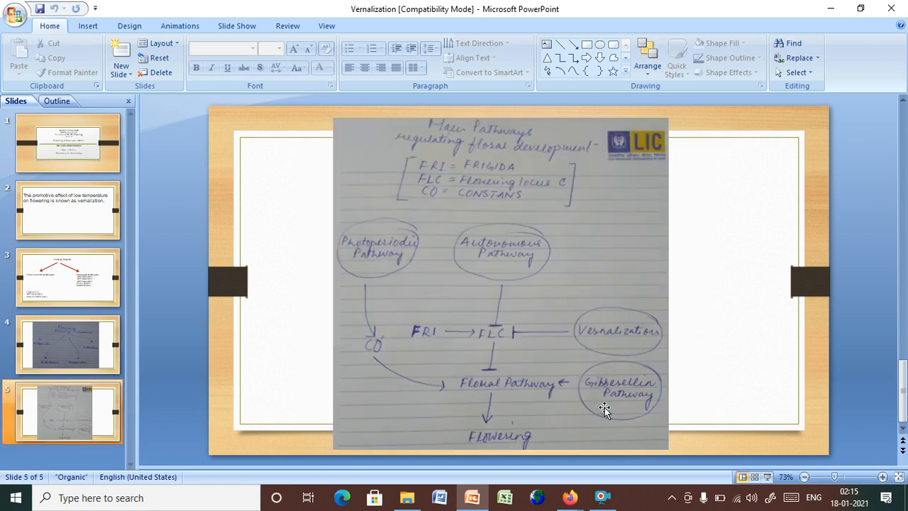